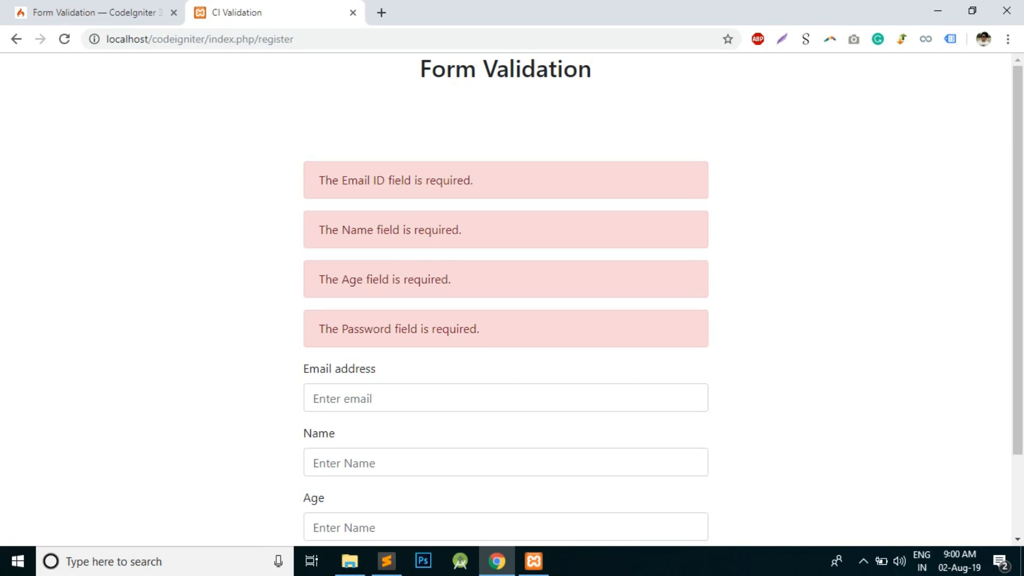
Review the register page's four stacked required-field error messages in Chrome.
{"action": "scroll", "scroll_direction": "down", "scroll_amount": 3}
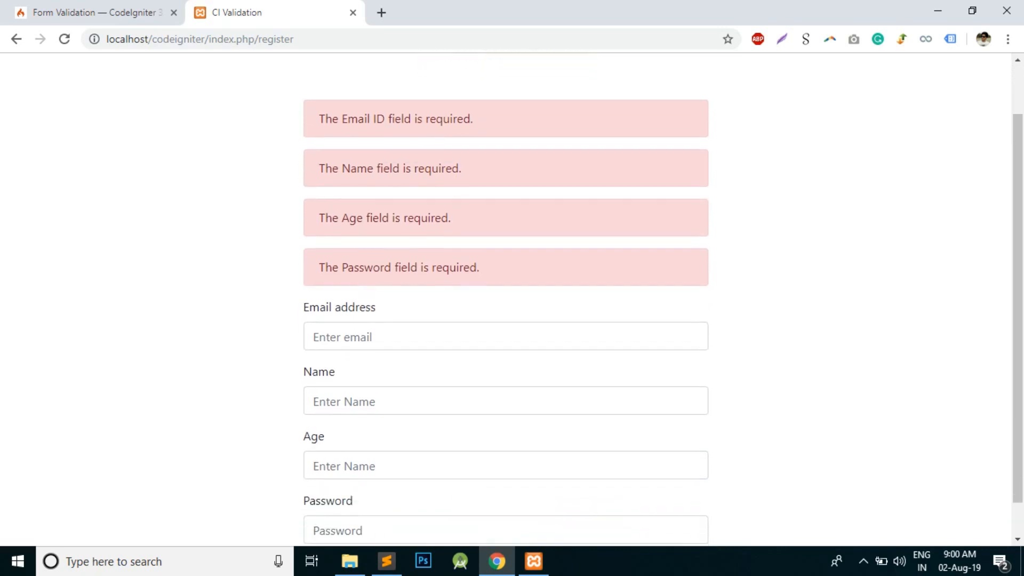
{"action": "scroll", "scroll_direction": "up", "scroll_amount": 3}
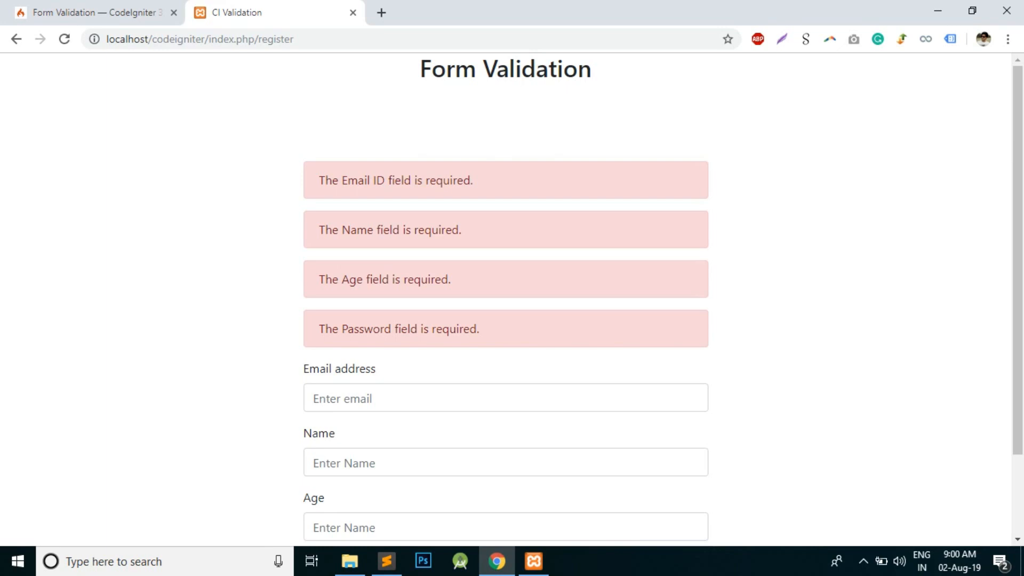
{"action": "scroll", "scroll_direction": "down", "scroll_amount": 3}
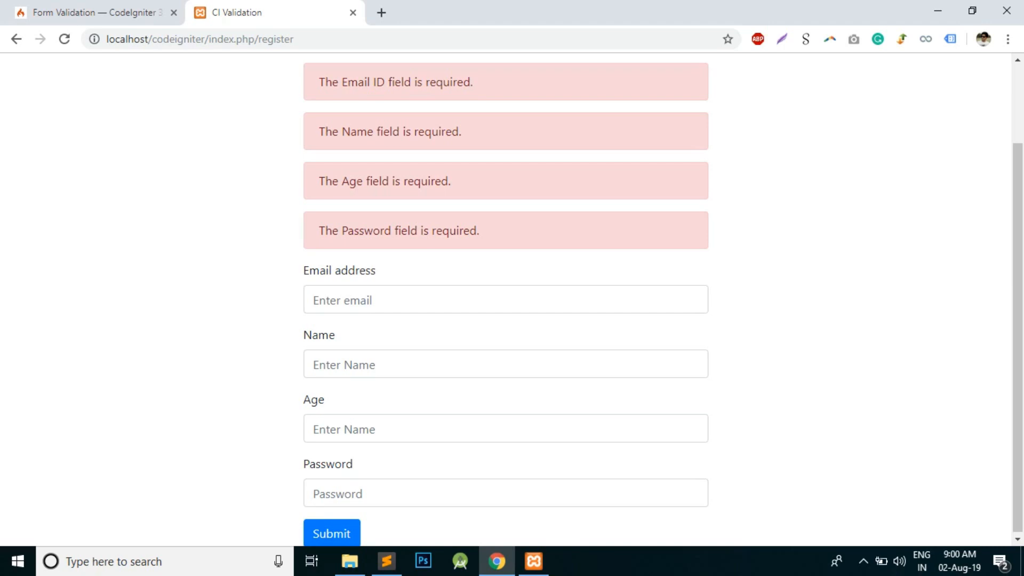
Bring up the form.php view in Sublime Text and scan through it.
{"action": "left_click", "coordinate": [504, 300]}
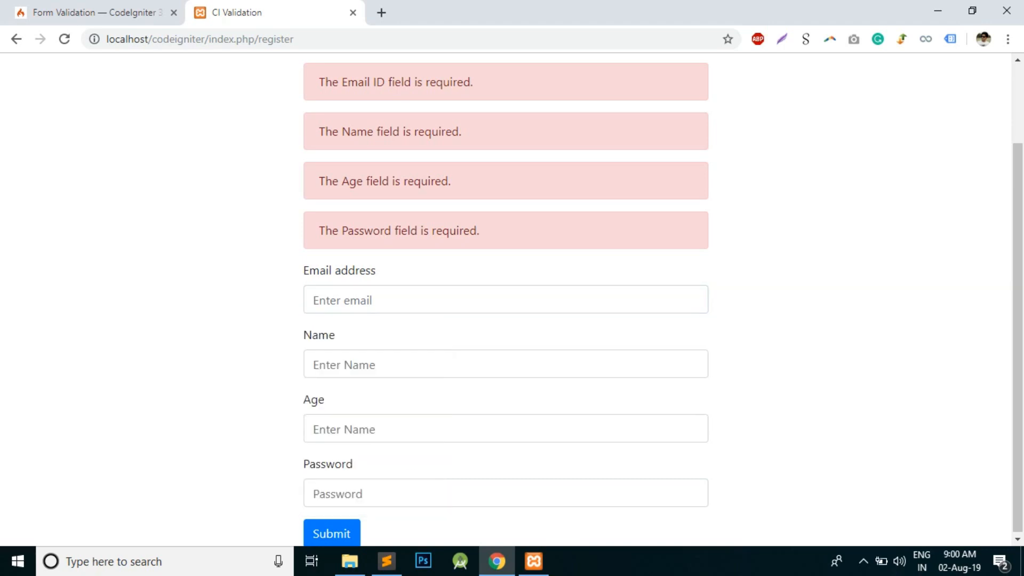
{"action": "left_click", "coordinate": [505, 365]}
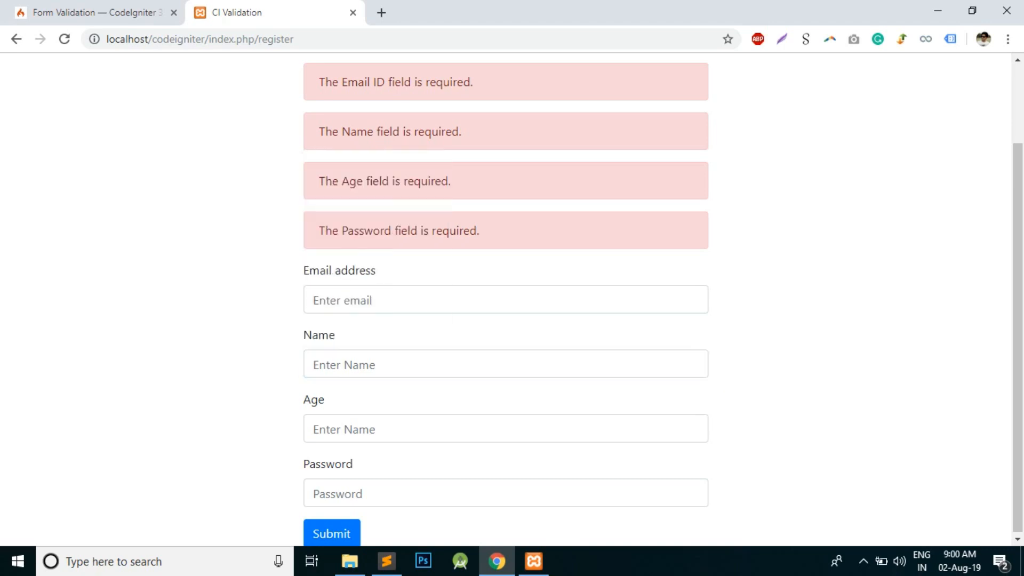
{"action": "scroll", "scroll_direction": "down", "scroll_amount": 3}
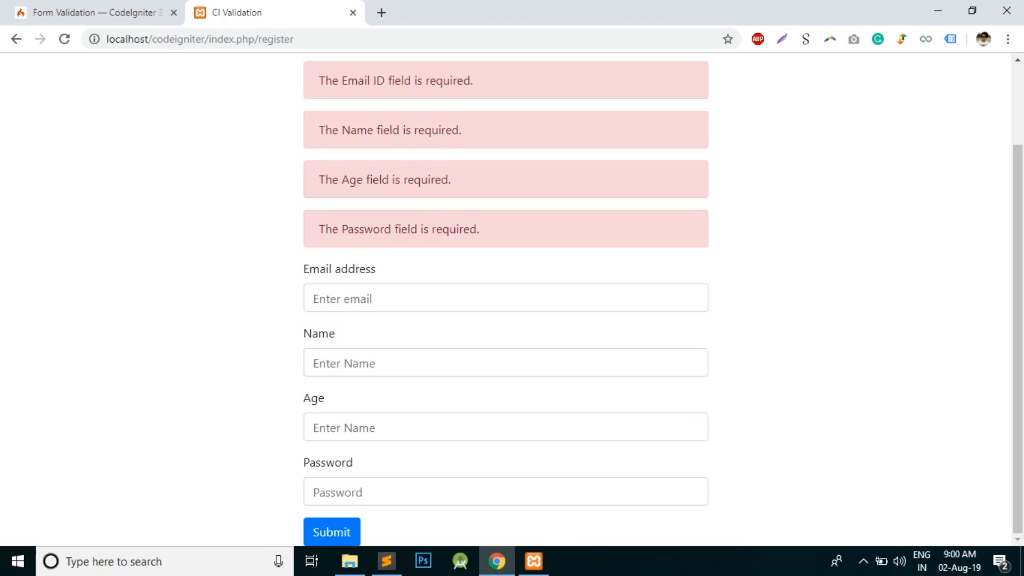
{"action": "scroll", "scroll_direction": "up", "scroll_amount": 3}
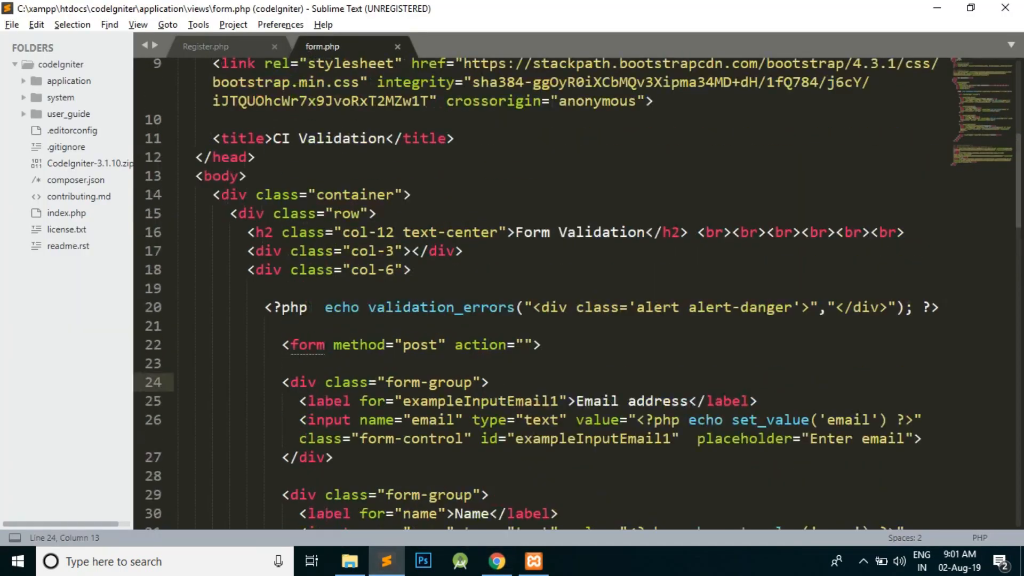
Locate the validation_errors echo in form.php, then switch to the Register.php controller.
{"action": "scroll", "scroll_direction": "down", "scroll_amount": 3}
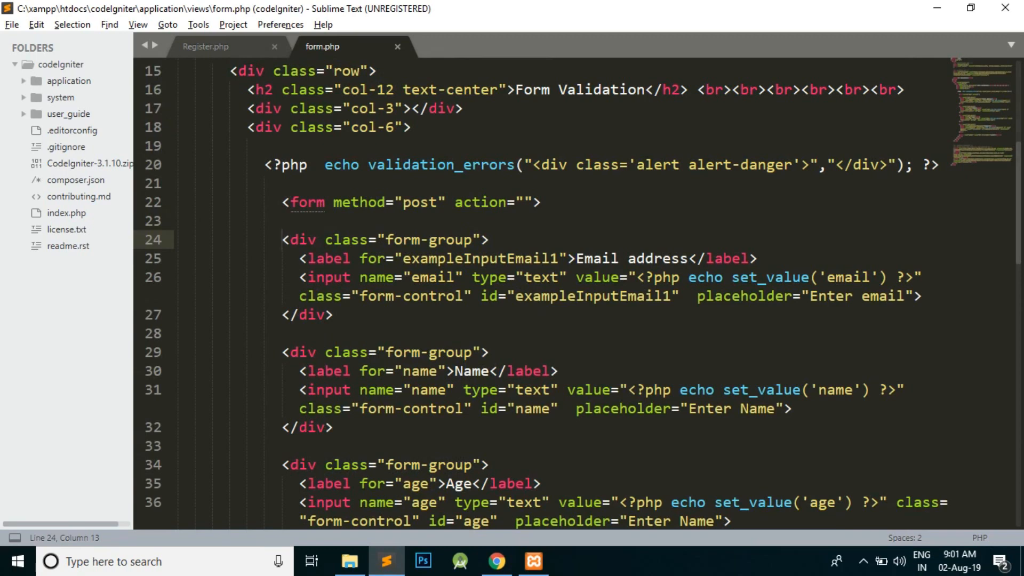
{"action": "double_click", "coordinate": [441, 164]}
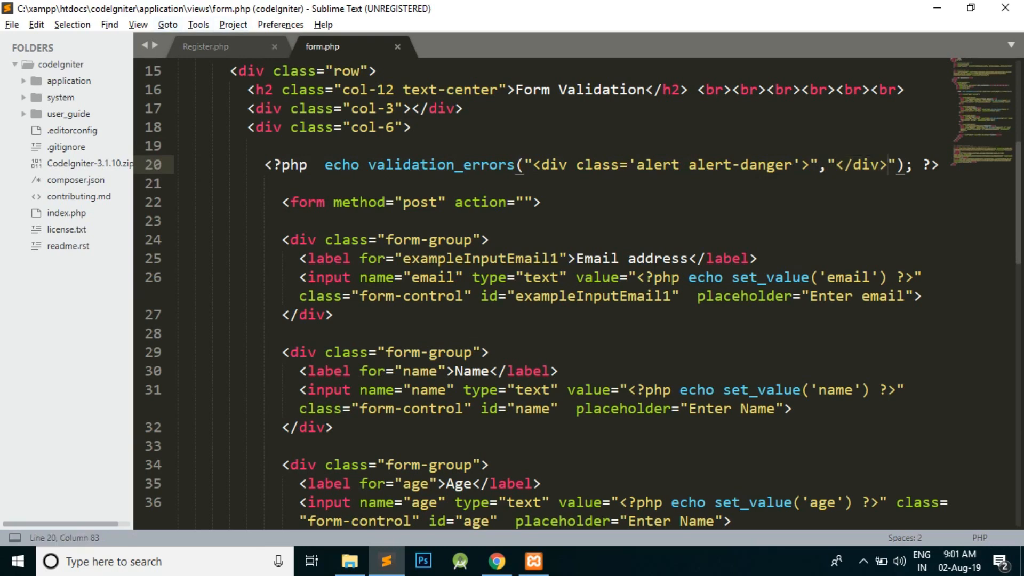
{"action": "left_click", "coordinate": [206, 46]}
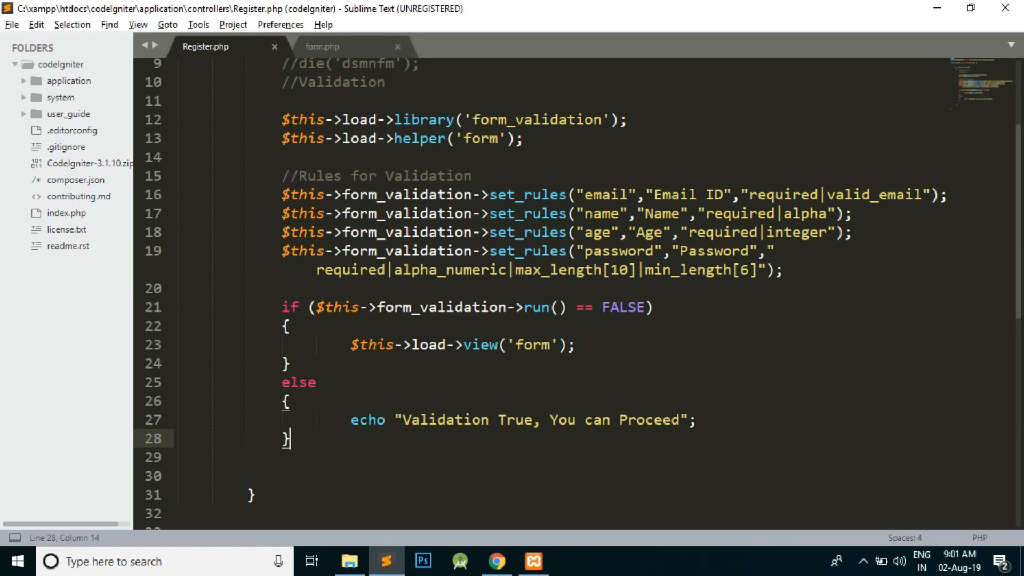
{"action": "mouse_move", "coordinate": [321, 46]}
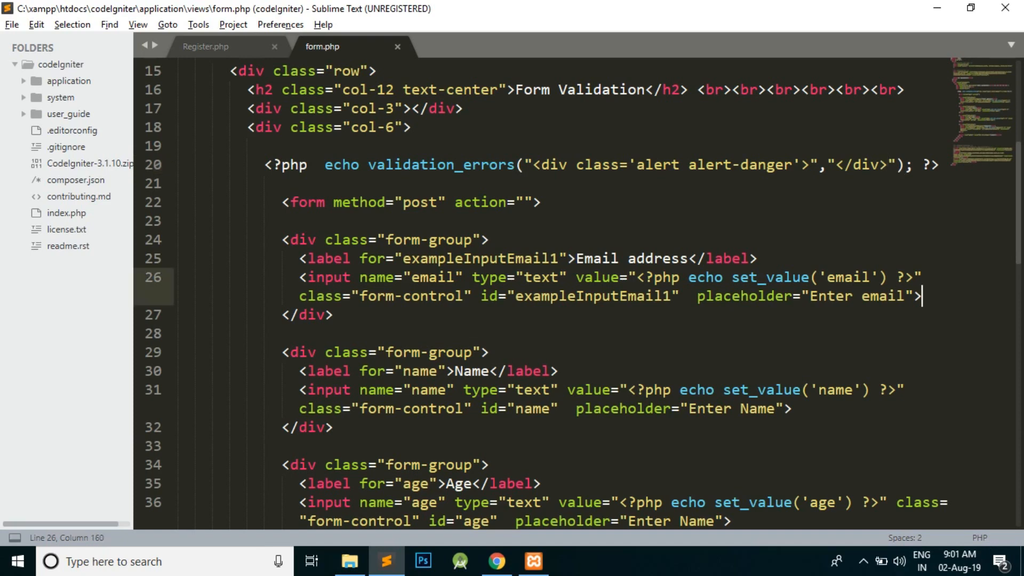
Add a <?php echo form_error('') ?> line beneath the email input.
{"action": "key", "text": "enter"}
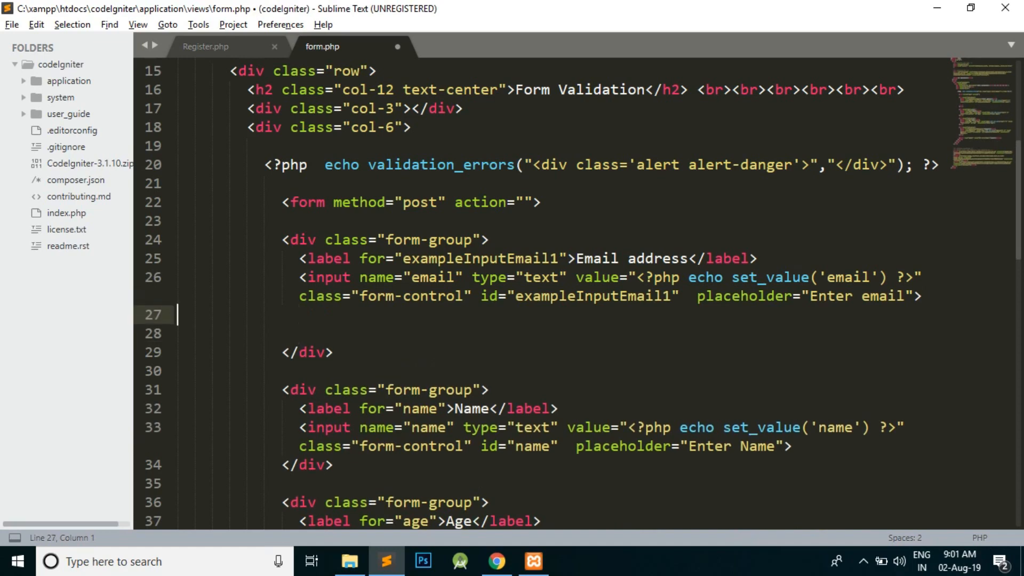
{"action": "type", "text": "<?php  ?>"}
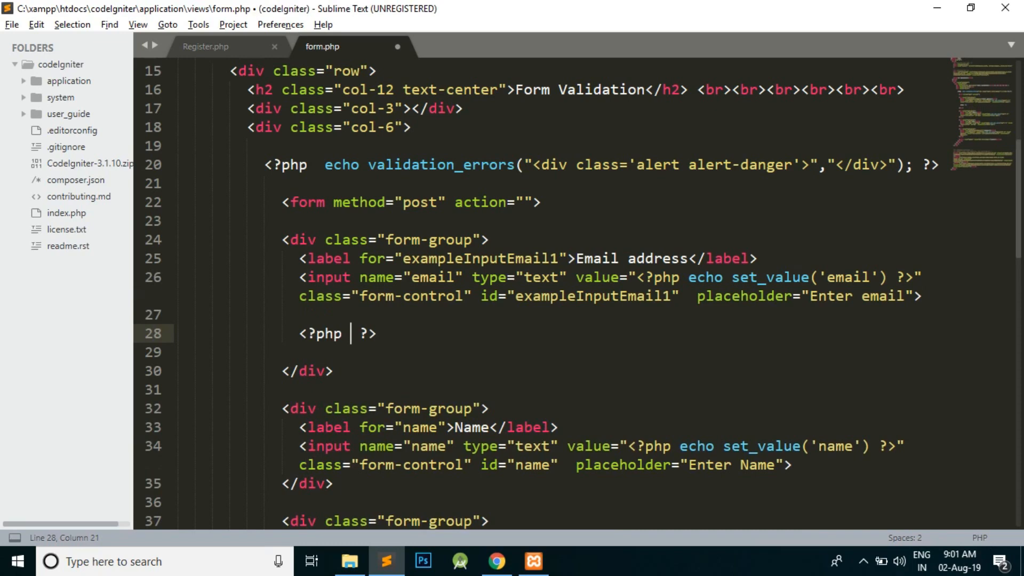
{"action": "type", "text": "echo"}
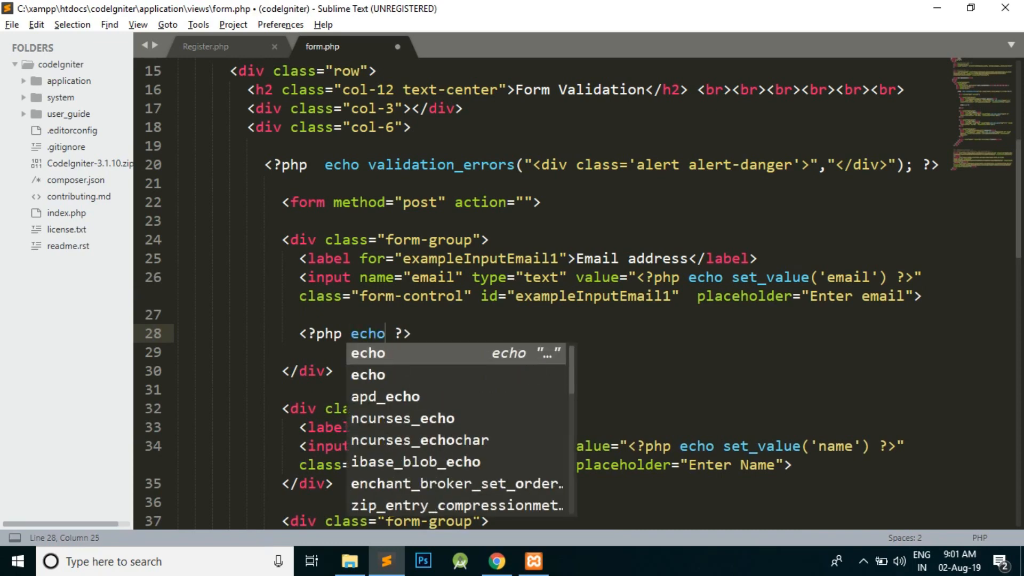
{"action": "type", "text": "f"}
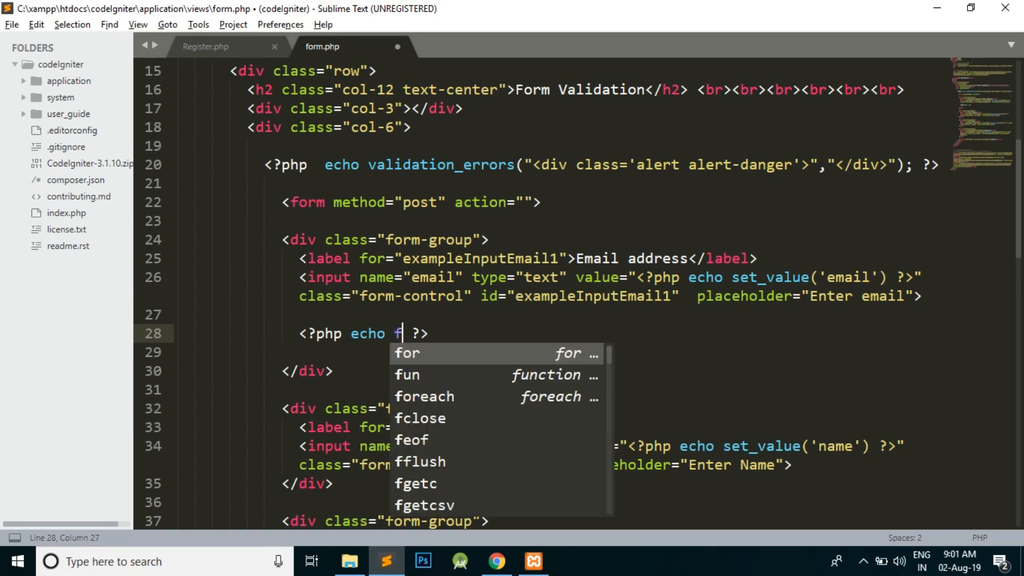
{"action": "type", "text": "orm_erro"}
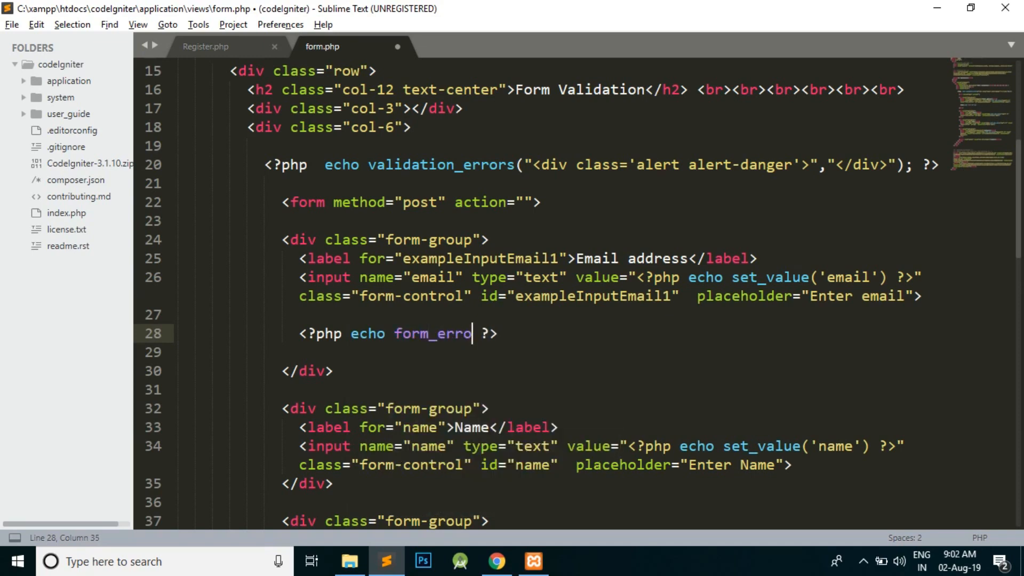
{"action": "type", "text": "r()"}
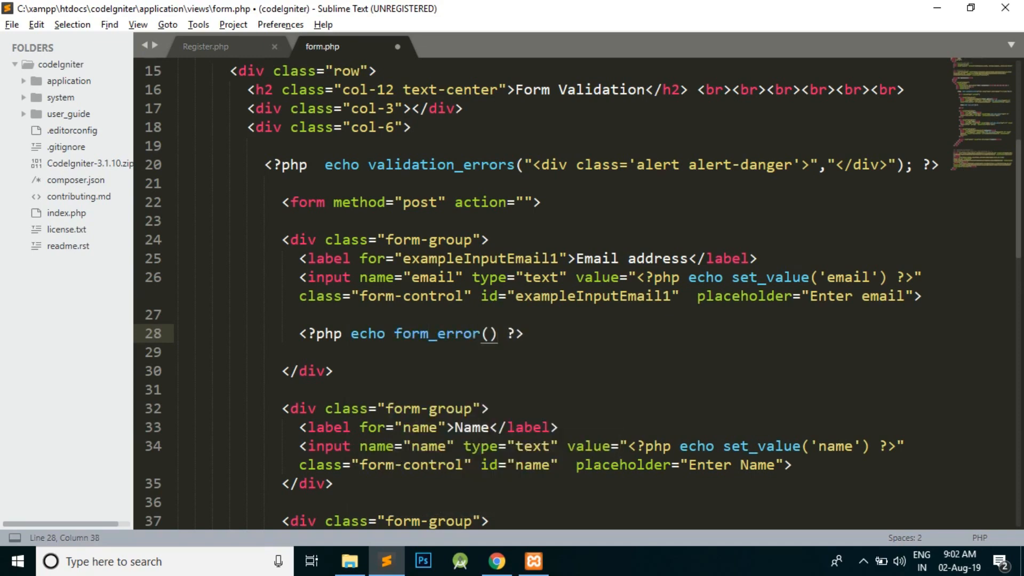
{"action": "type", "text": "''"}
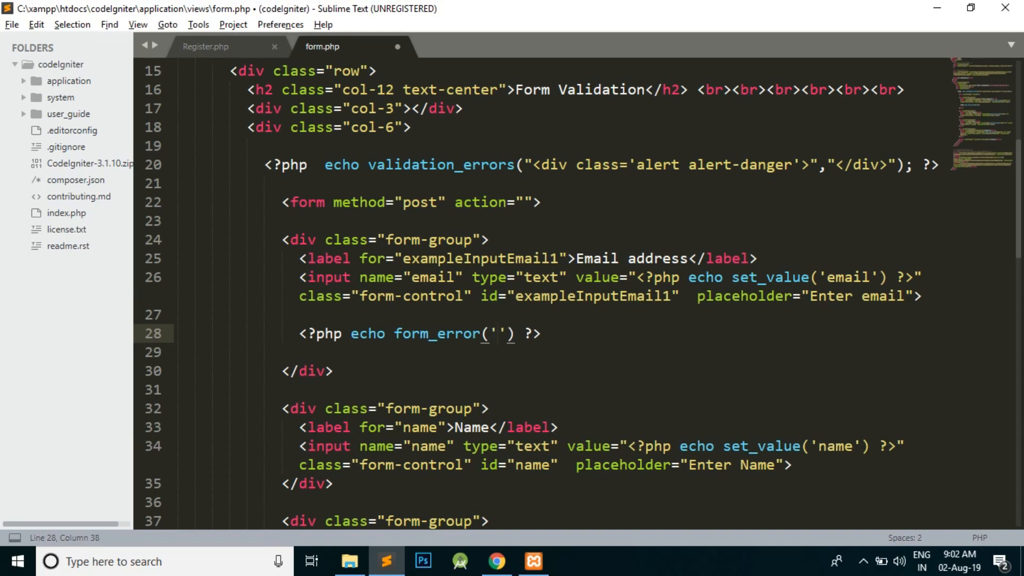
Fill in 'email' as the form_error field name, matching the input's name, and save.
{"action": "double_click", "coordinate": [430, 277]}
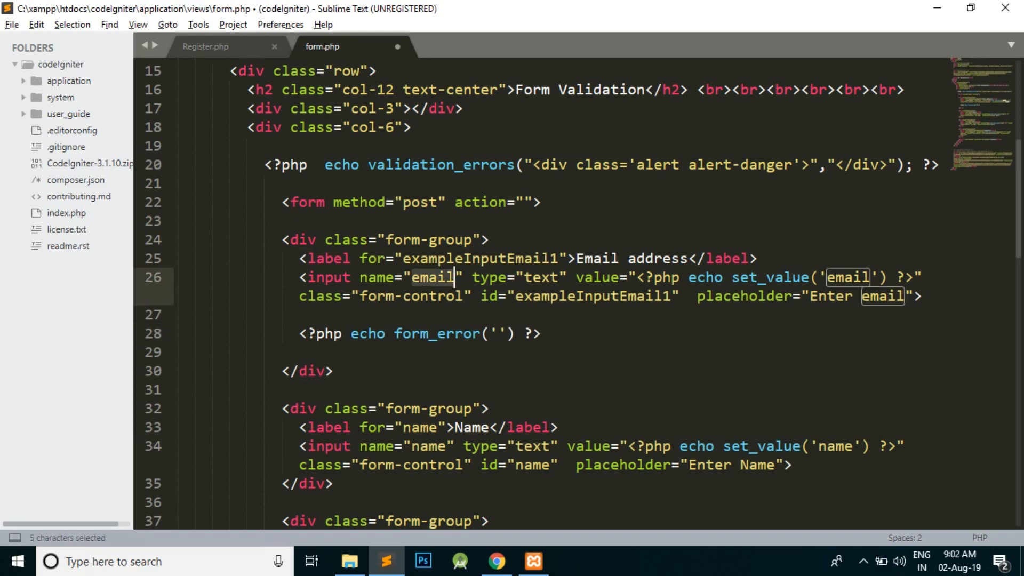
{"action": "left_click", "coordinate": [496, 334]}
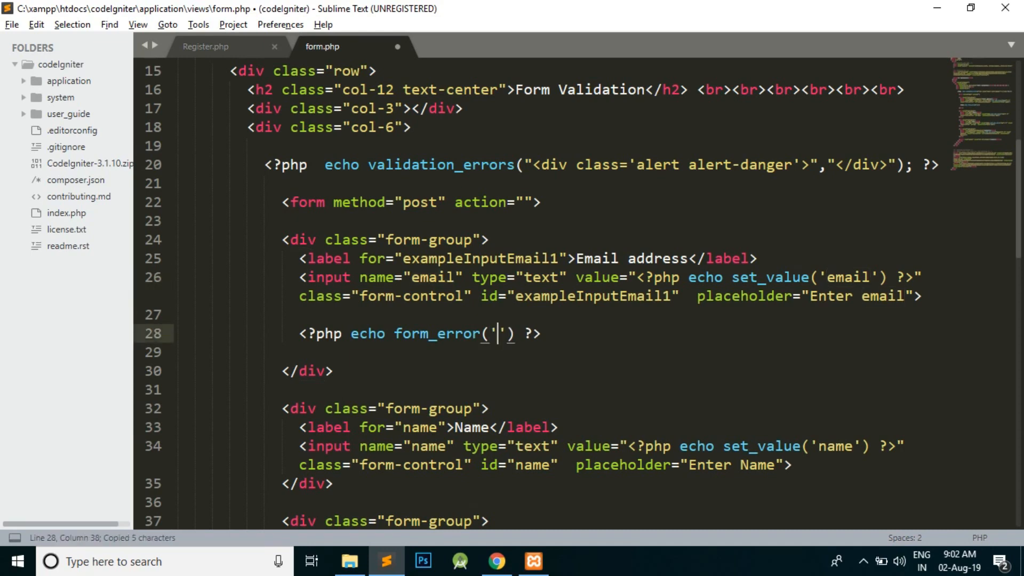
{"action": "type", "text": "email"}
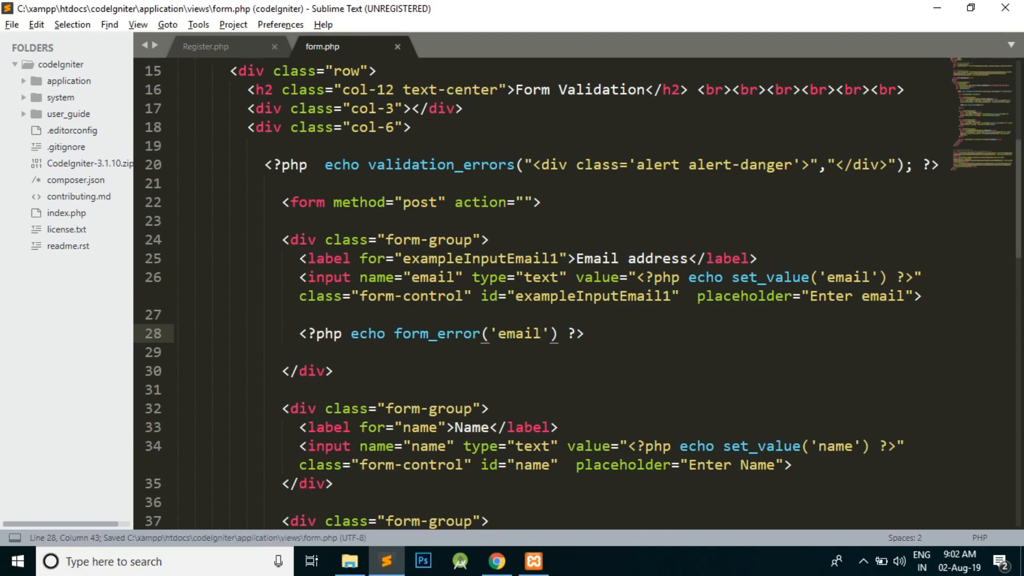
{"action": "left_click", "coordinate": [496, 561]}
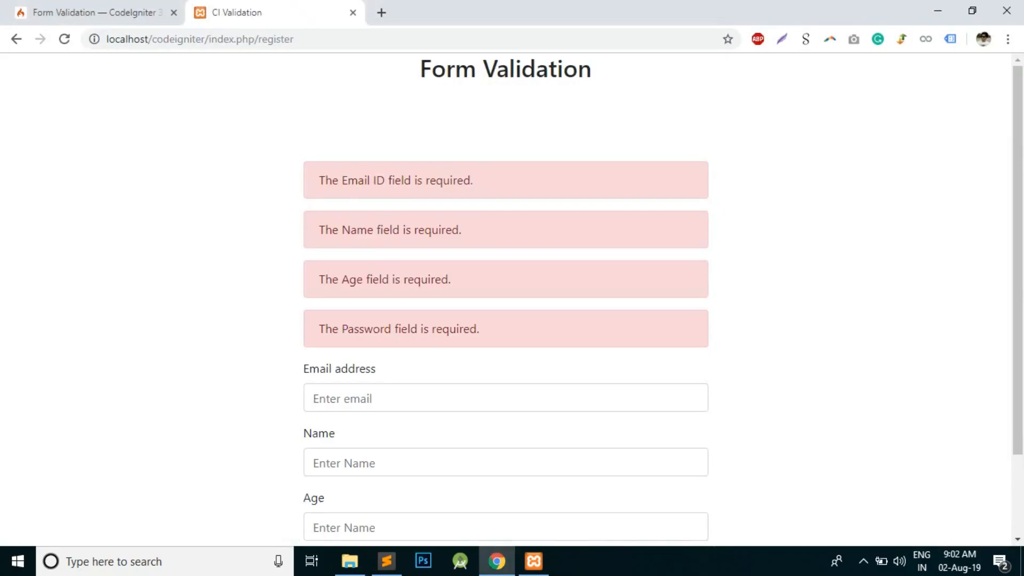
Reload the register page, confirming resubmission, so the Email ID error shows under the field.
{"action": "left_click", "coordinate": [64, 39]}
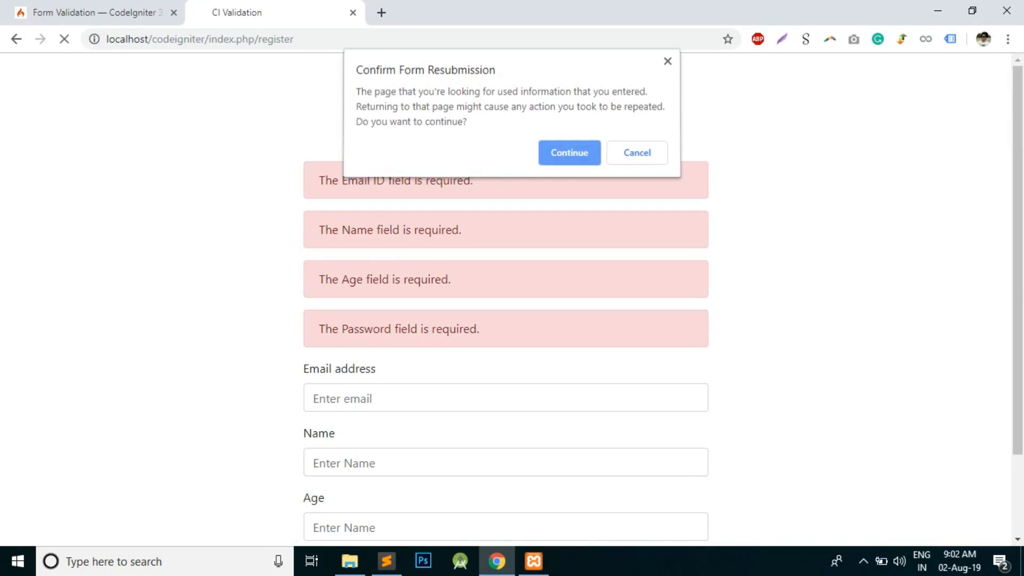
{"action": "left_click", "coordinate": [568, 153]}
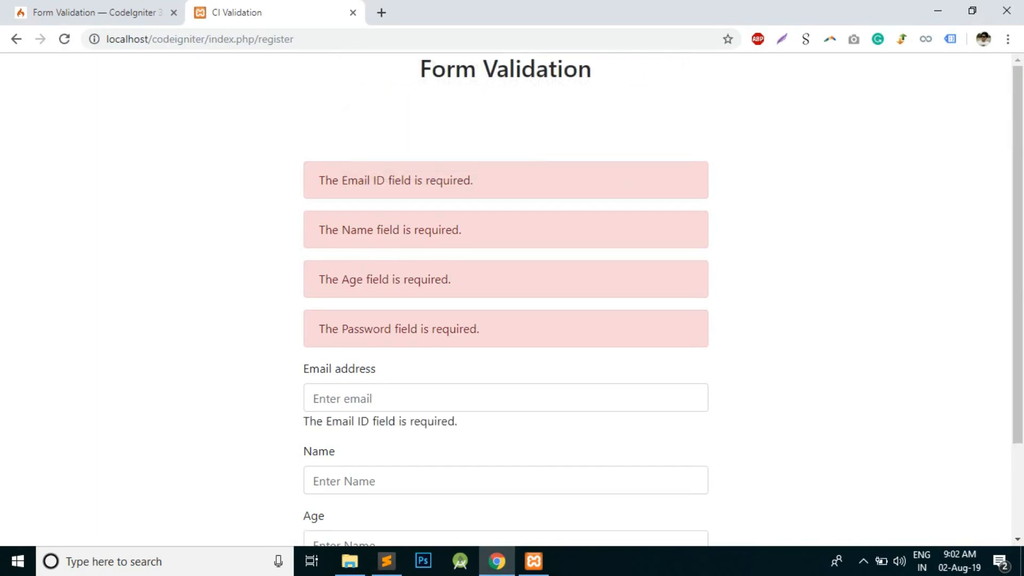
{"action": "triple_click", "coordinate": [380, 422]}
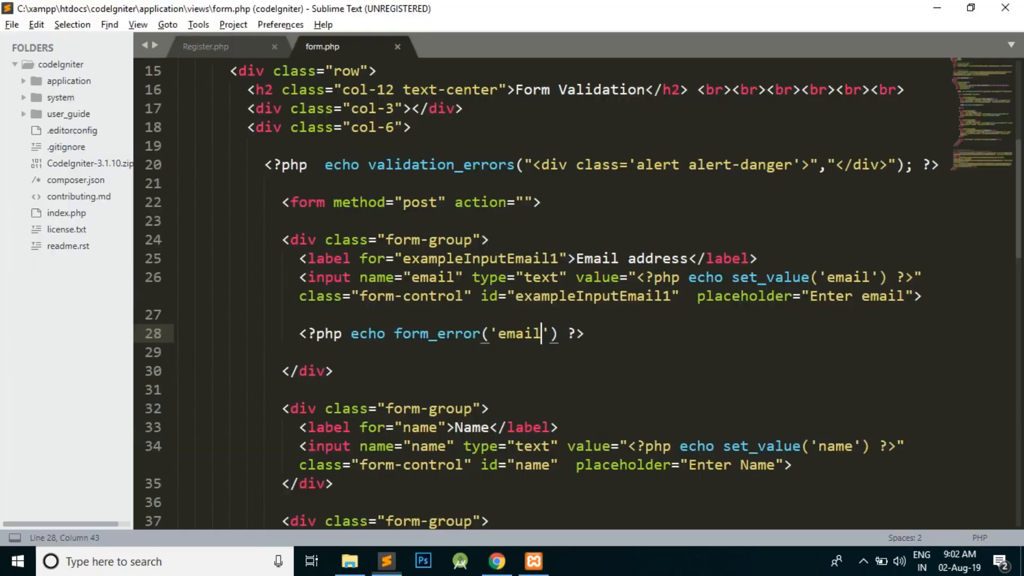
Pass '<div class="alert alert-danger">' and '</div>' as form_error('email') prefix and suffix, and save.
{"action": "key", "text": "Right"}
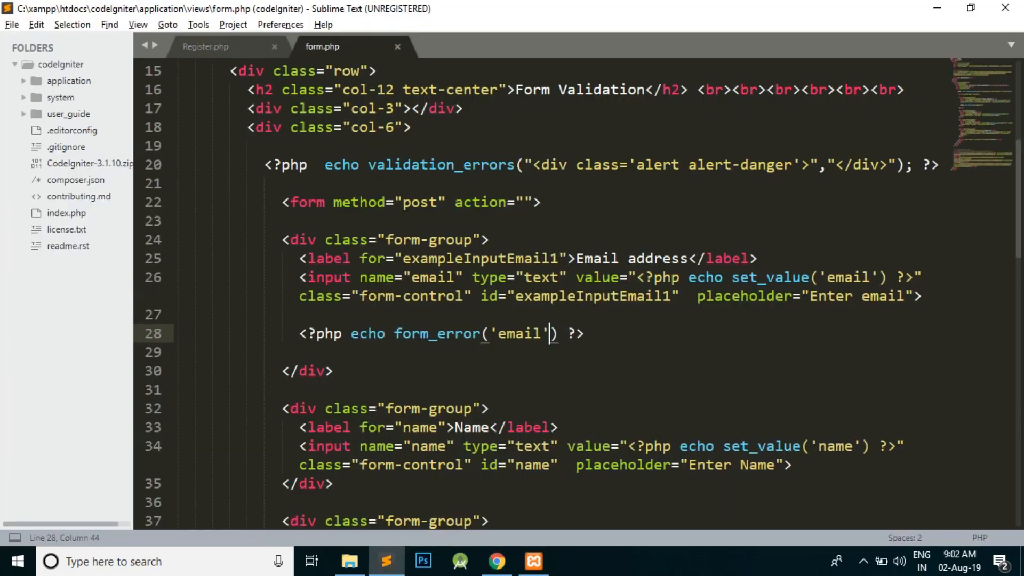
{"action": "type", "text": ",''"}
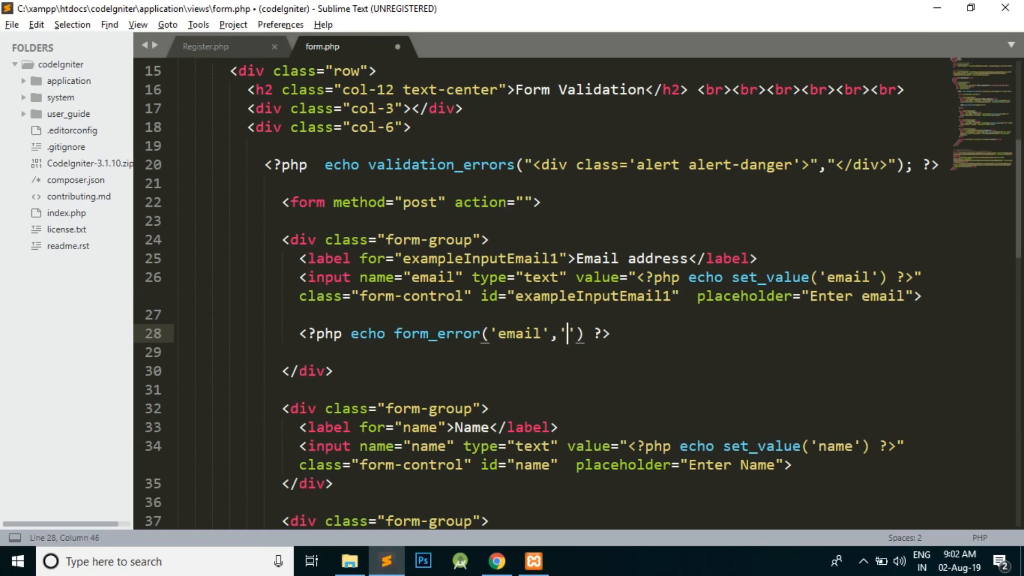
{"action": "type", "text": "',''"}
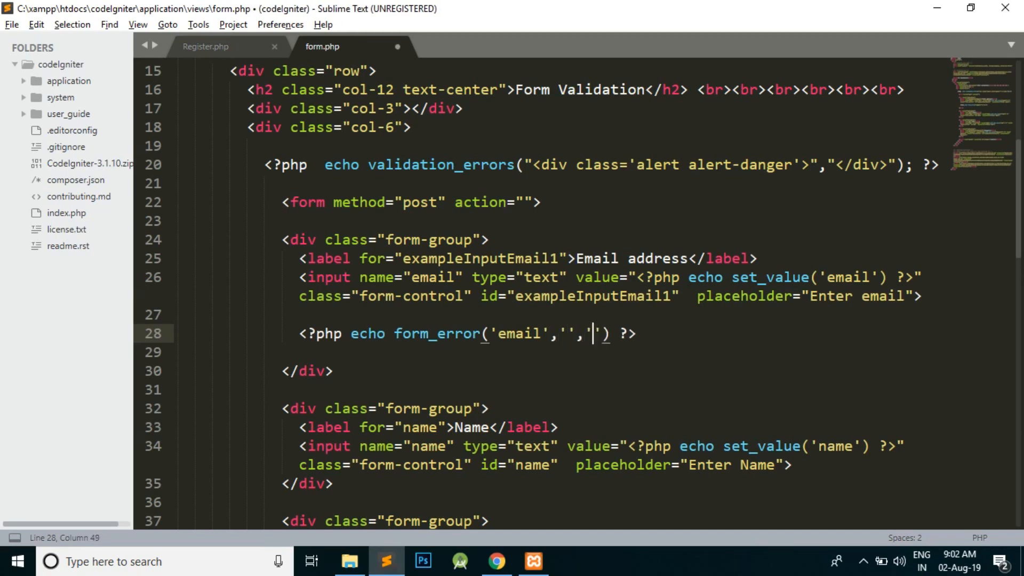
{"action": "type", "text": "<>"}
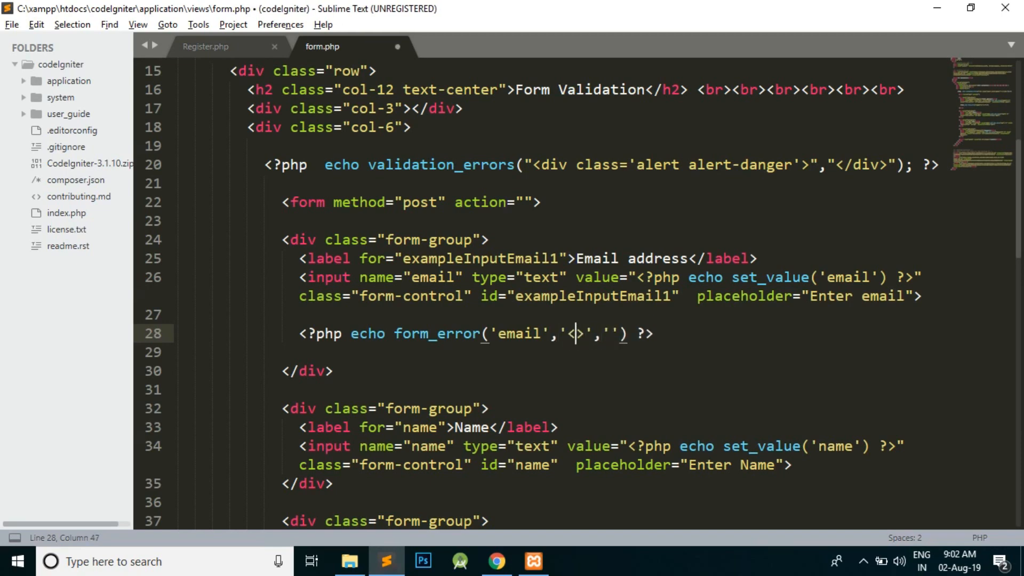
{"action": "type", "text": "div class=\""}
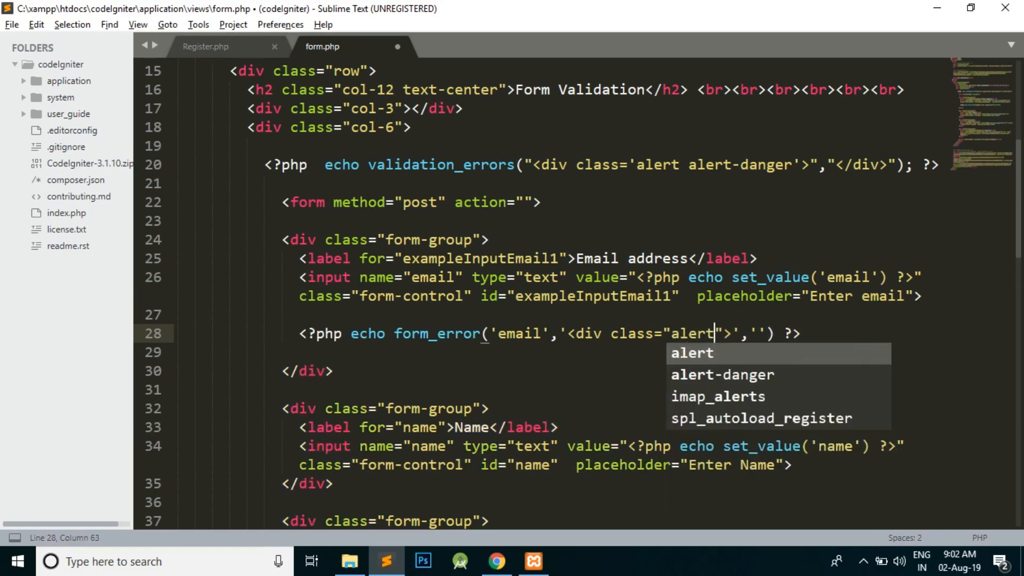
{"action": "type", "text": "alert"}
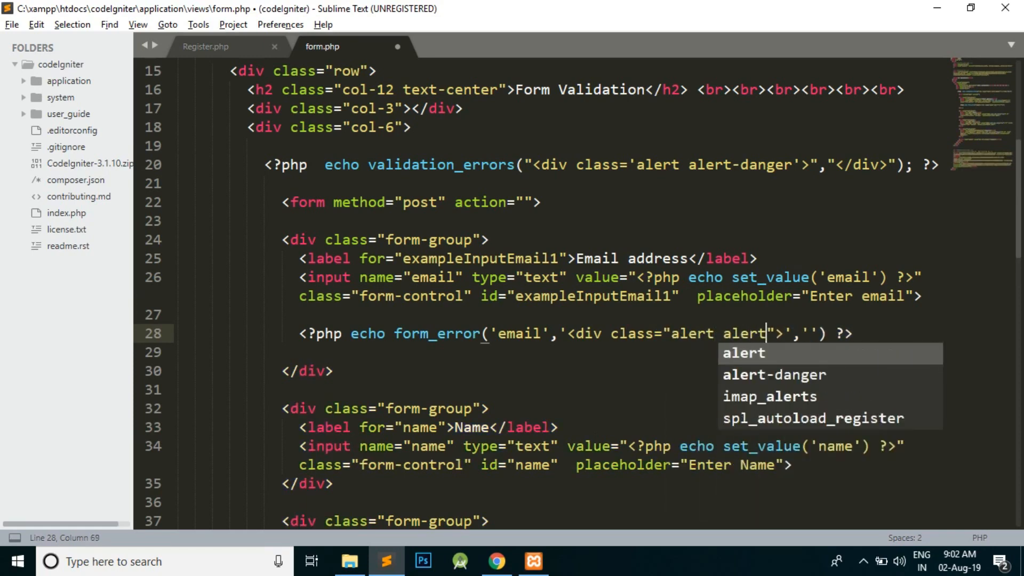
{"action": "key", "text": "Tab"}
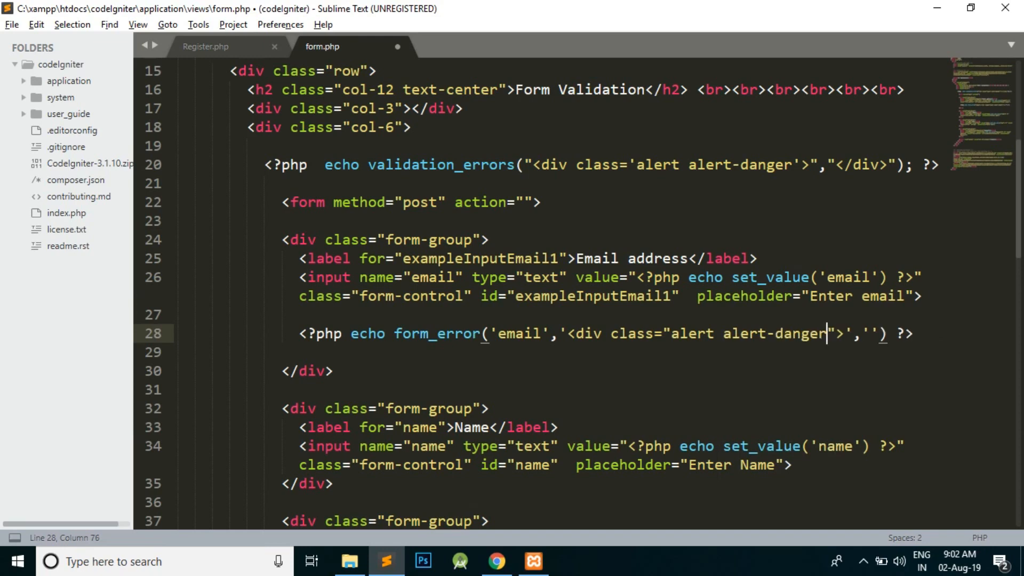
{"action": "key", "text": "ctrl+s"}
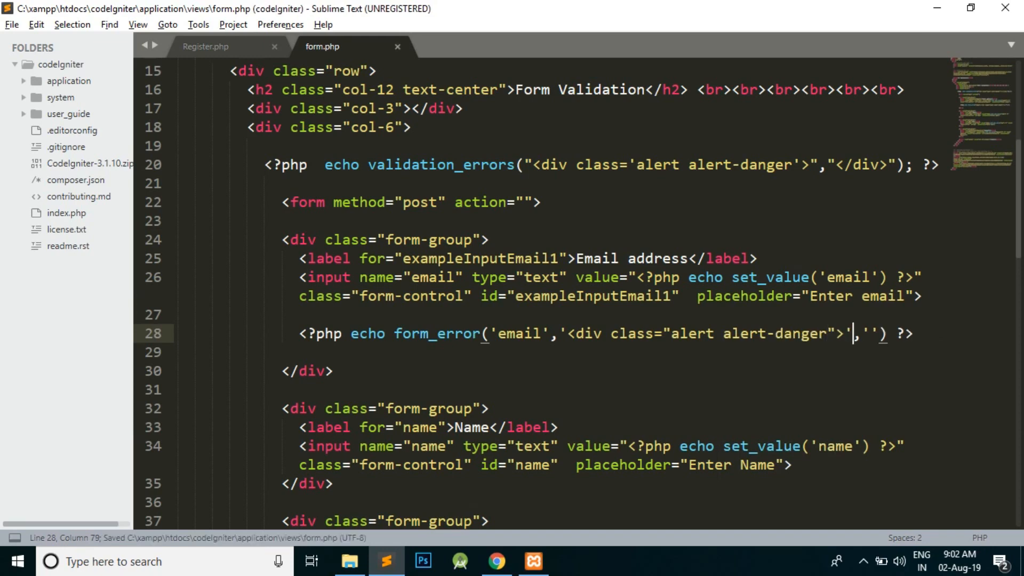
{"action": "type", "text": "</div>"}
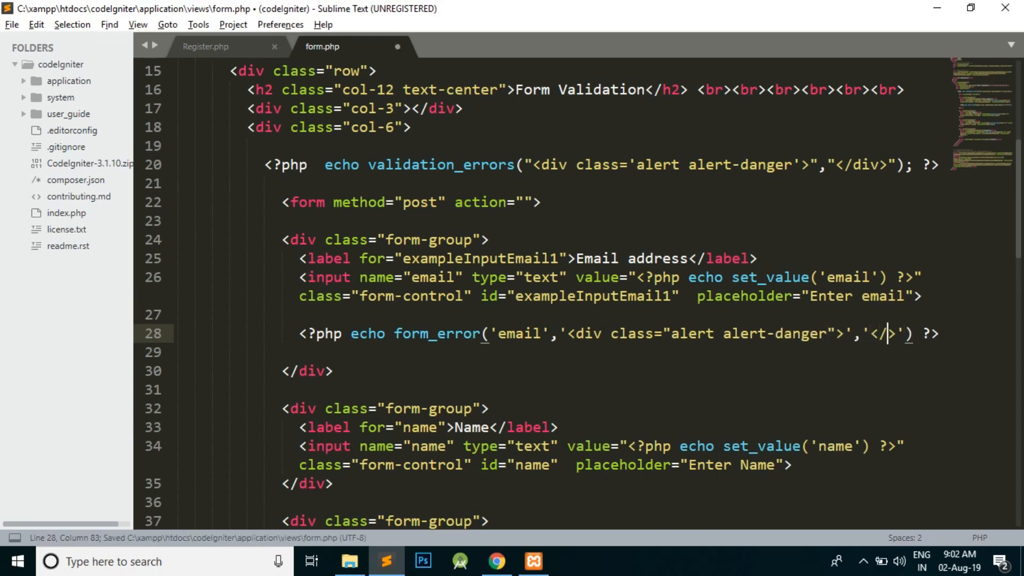
{"action": "left_click", "coordinate": [496, 561]}
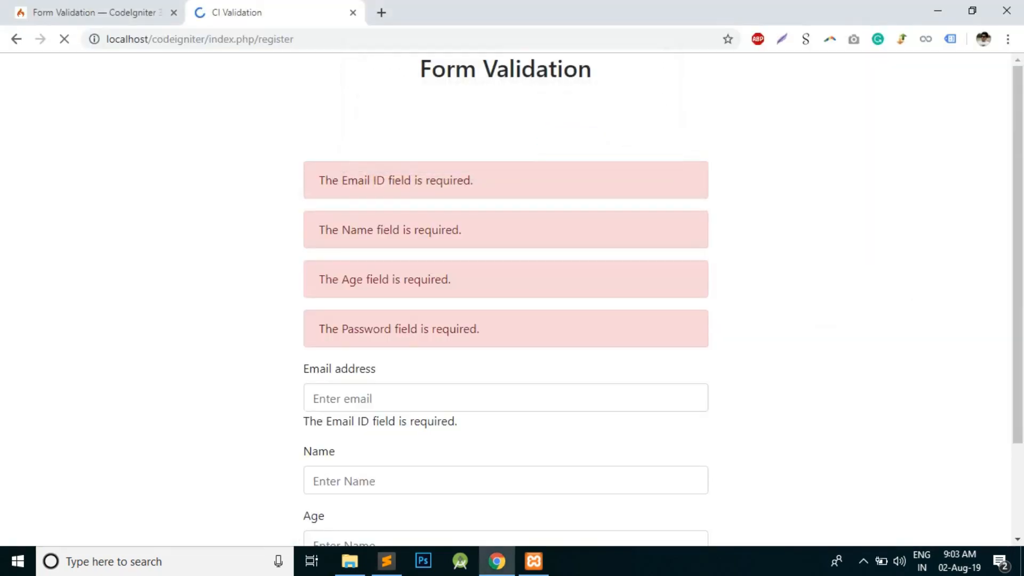
Reload and resubmit the register page so the email error renders as a red alert box.
{"action": "left_click", "coordinate": [64, 39]}
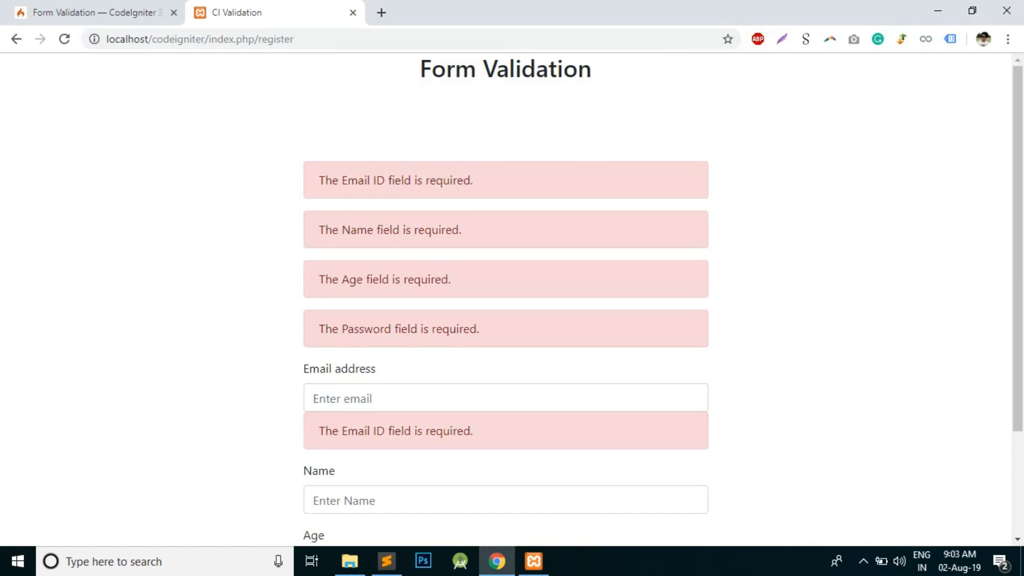
{"action": "scroll", "scroll_direction": "down", "scroll_amount": 3}
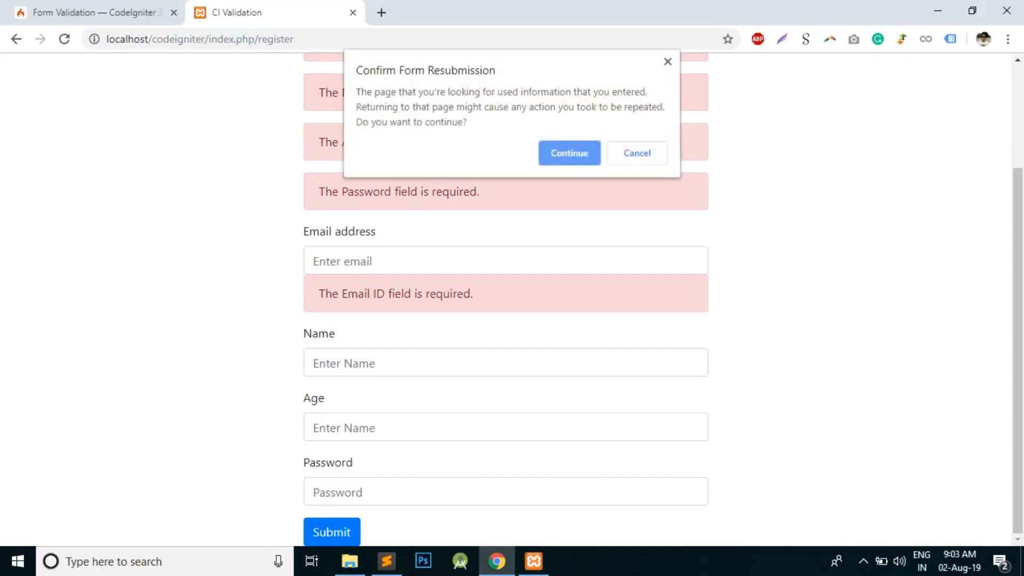
{"action": "left_click", "coordinate": [568, 152]}
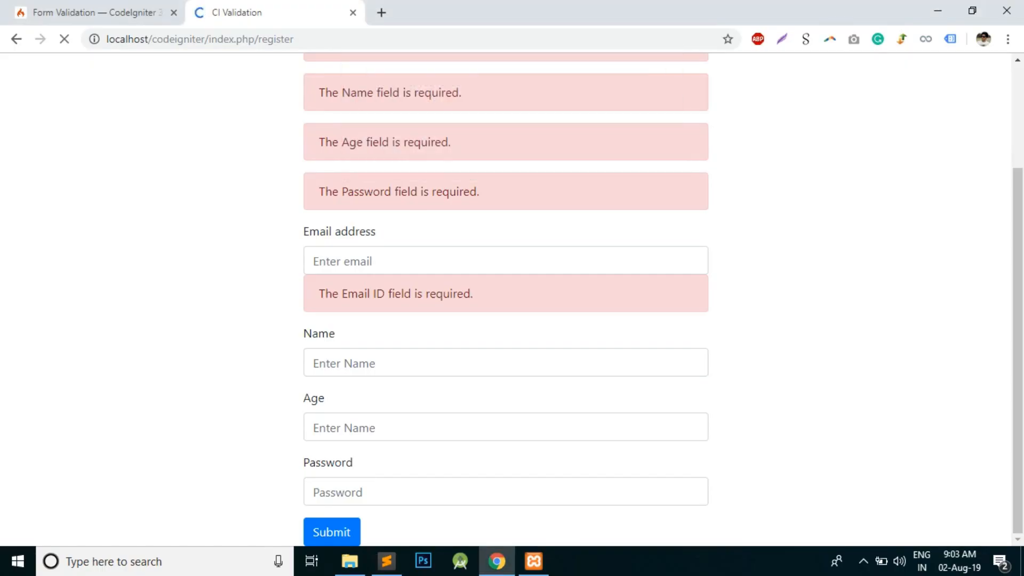
{"action": "left_click", "coordinate": [386, 561]}
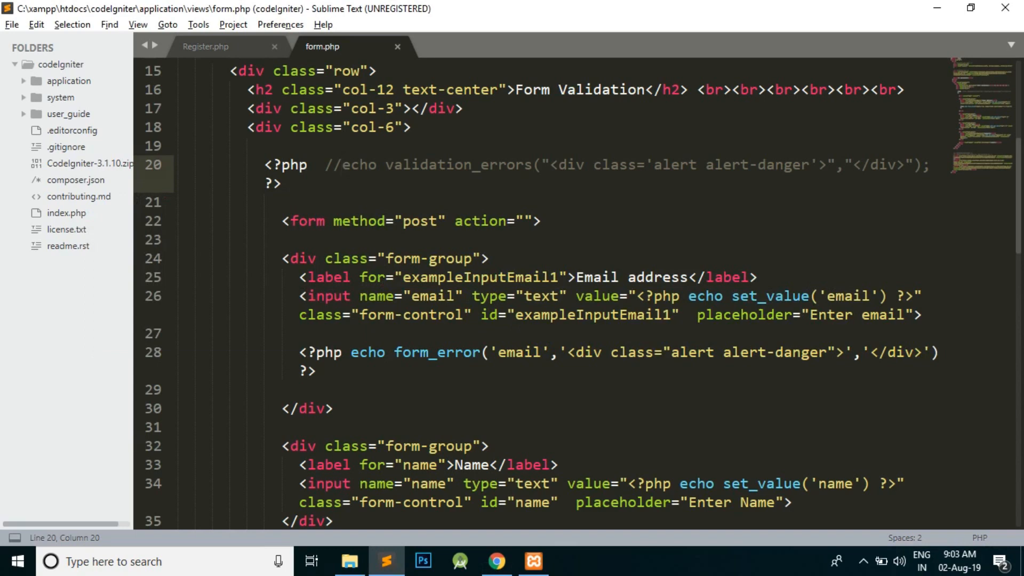
Comment out validation_errors and copy the alert-styled form_error line under the name, age and password inputs.
{"action": "scroll", "scroll_direction": "down", "scroll_amount": 3}
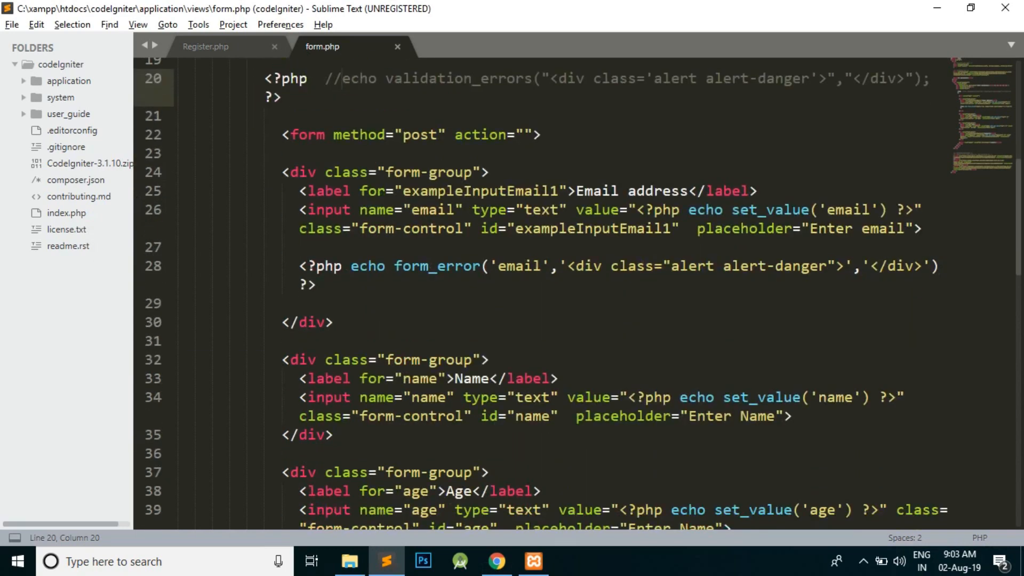
{"action": "left_click_drag", "start_coordinate": [299, 266], "coordinate": [317, 284]}
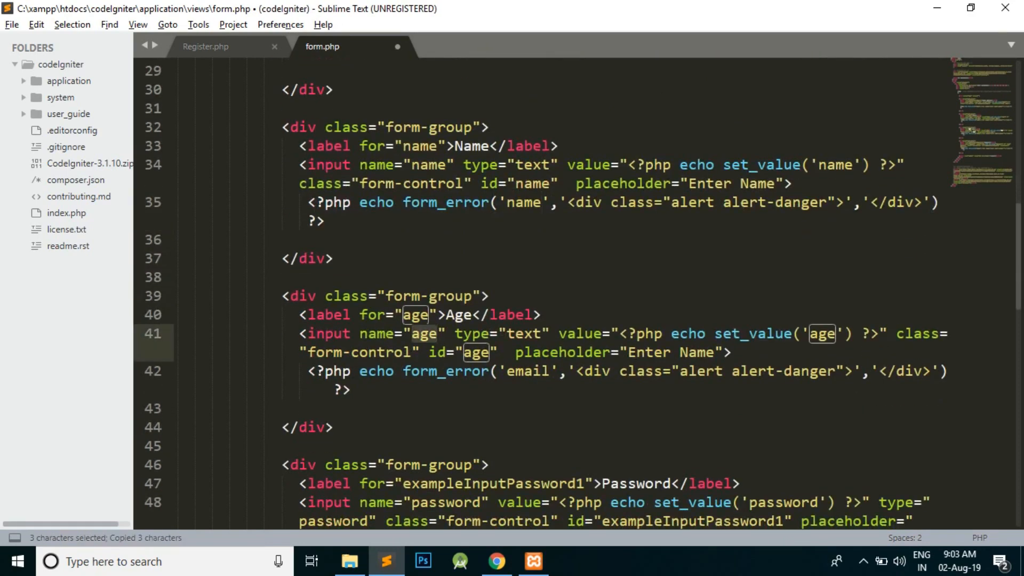
{"action": "type", "text": "age"}
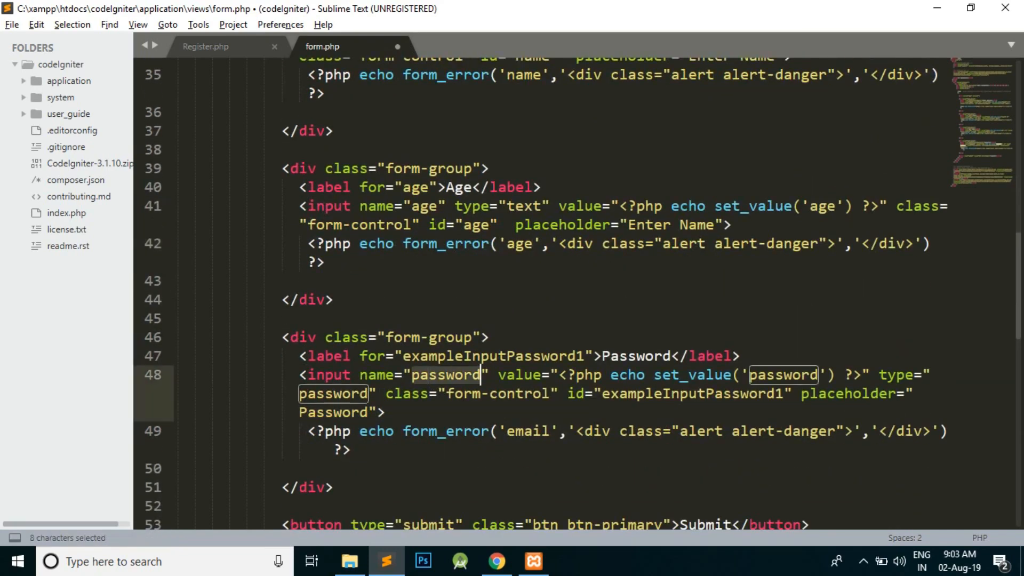
{"action": "double_click", "coordinate": [527, 431]}
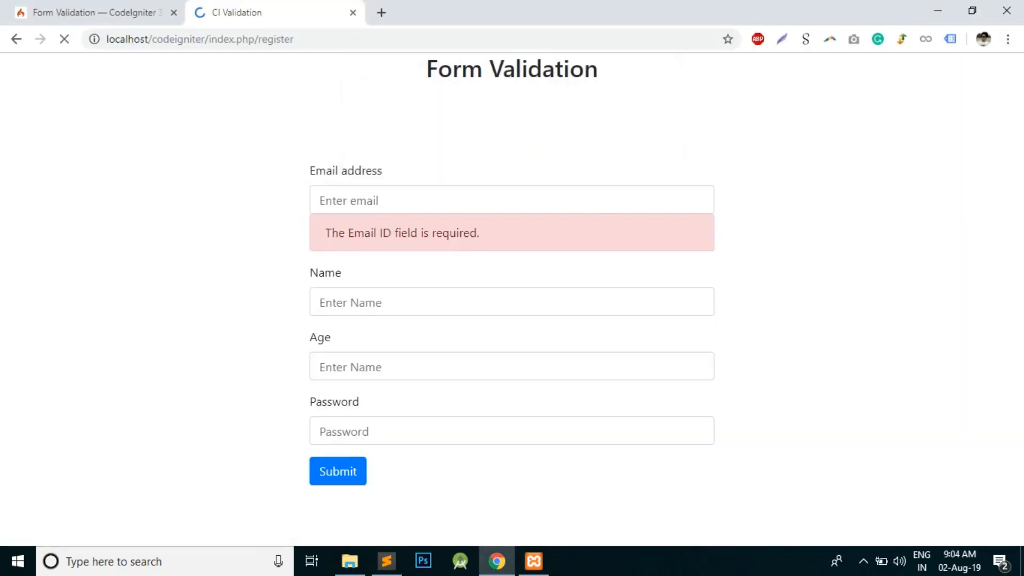
Submit the empty form again to see a red required alert beneath each of the four fields.
{"action": "left_click", "coordinate": [338, 470]}
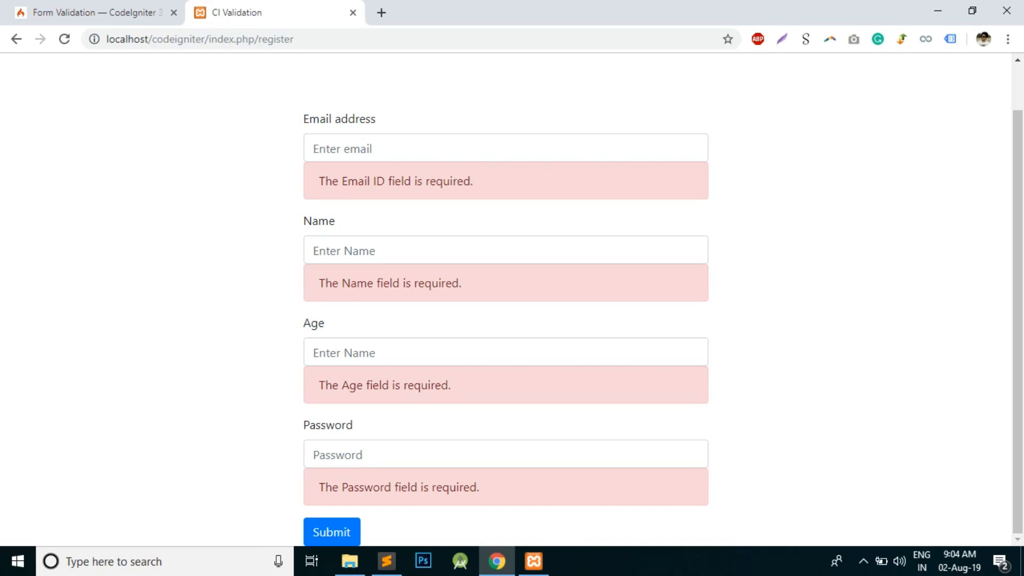
{"action": "left_click", "coordinate": [386, 561]}
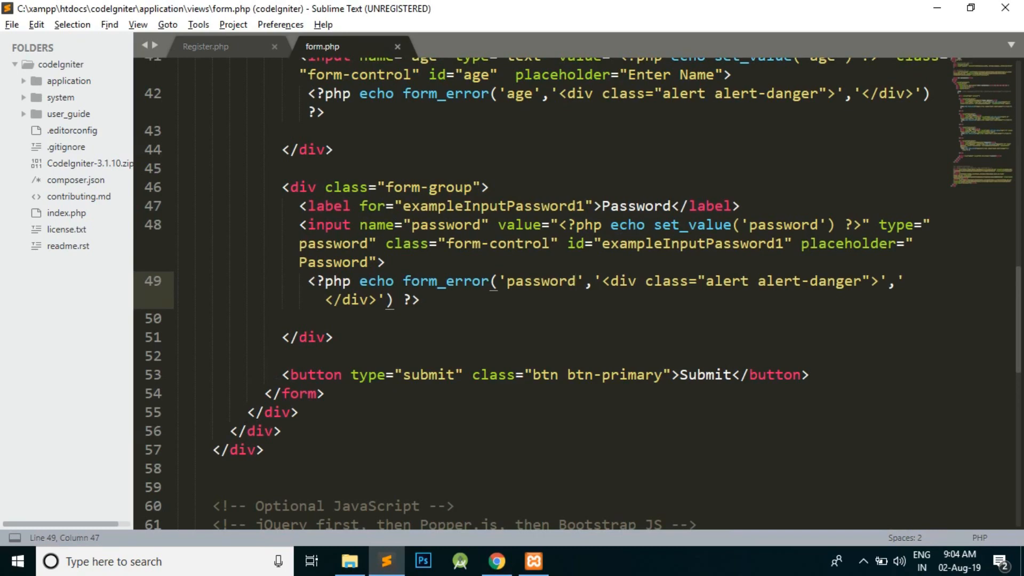
Check the form_error('password') alert-danger line, then reload the register page to recheck.
{"action": "left_click_drag", "start_coordinate": [708, 281], "coordinate": [818, 281]}
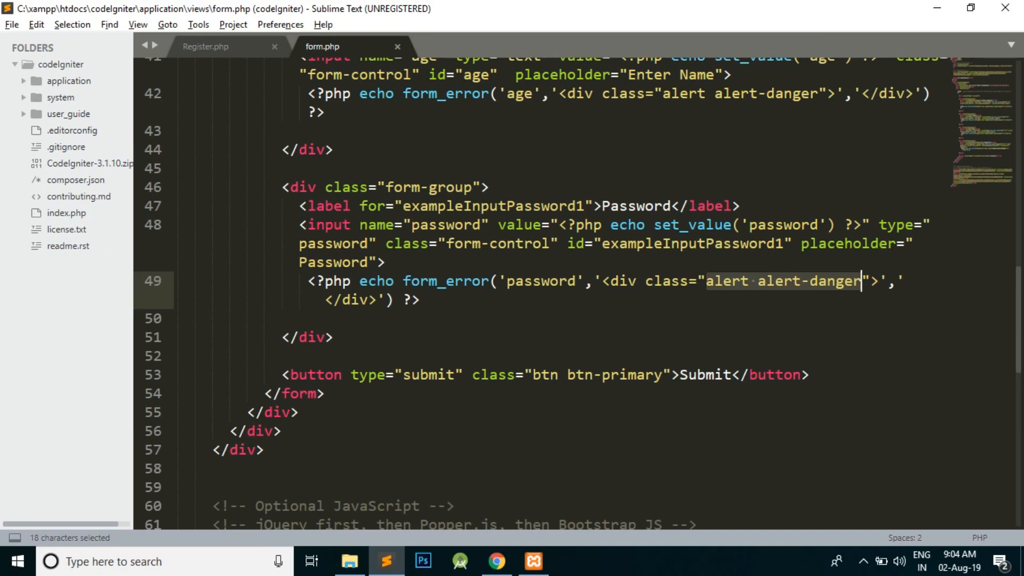
{"action": "left_click", "coordinate": [496, 561]}
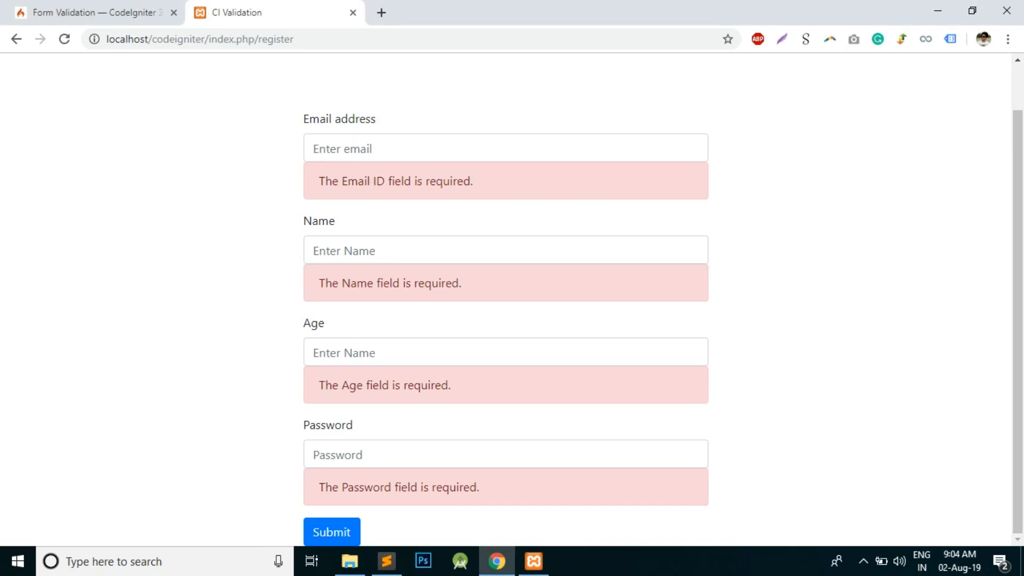
{"action": "left_click", "coordinate": [330, 531]}
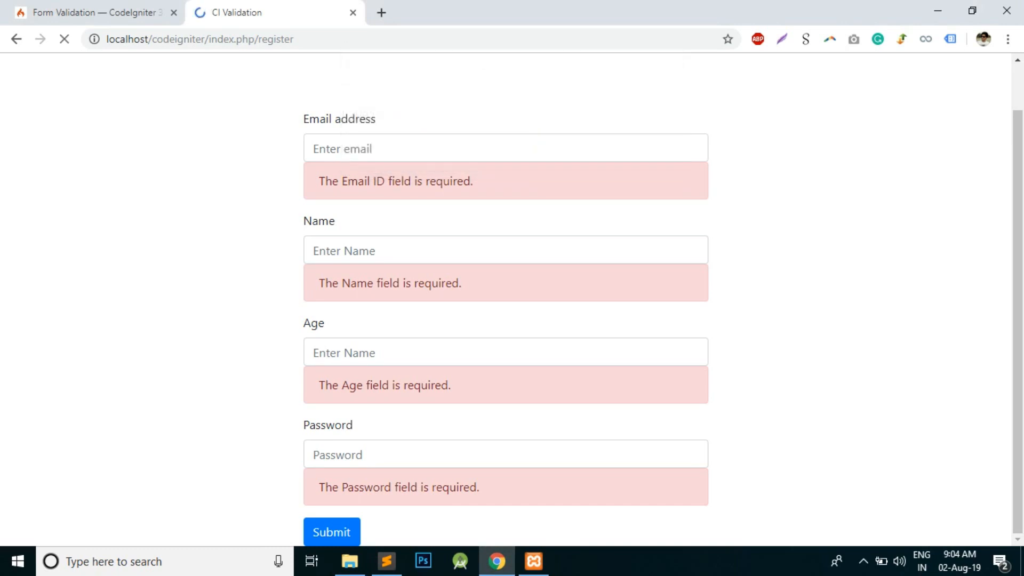